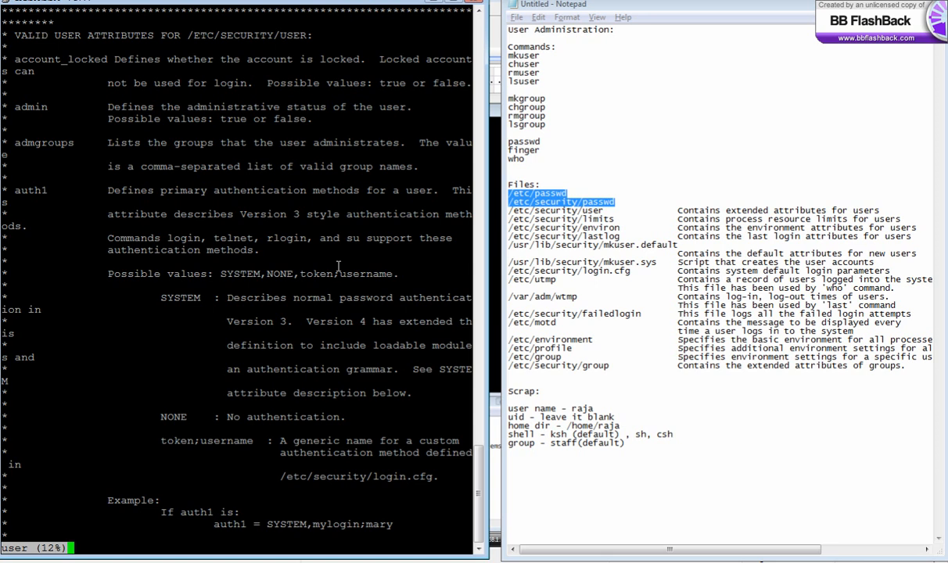
pyautogui.moveTo(69, 134)
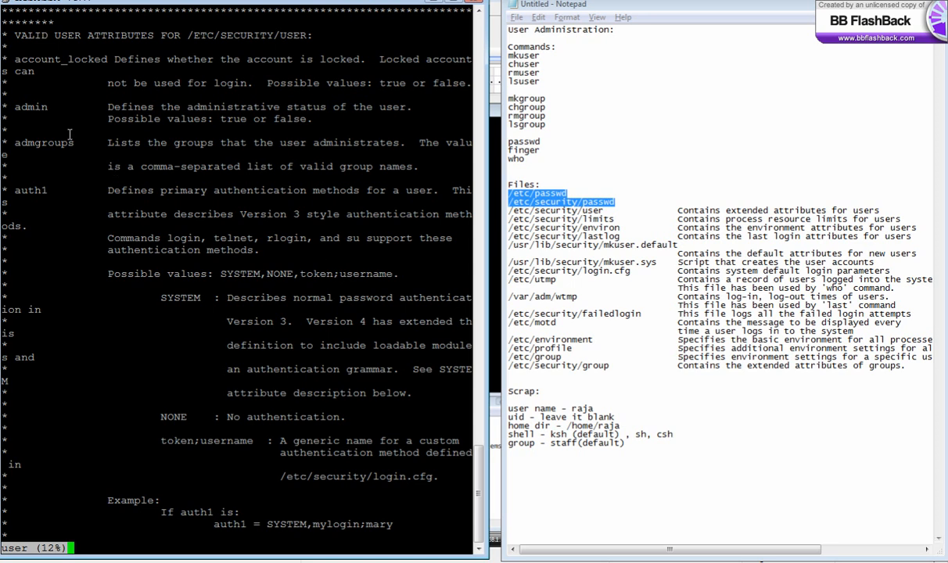
# Page through /etc/security/user to the final stanzas for uucp, snapp, ipsec and nuucp.
pyautogui.scroll(-3)
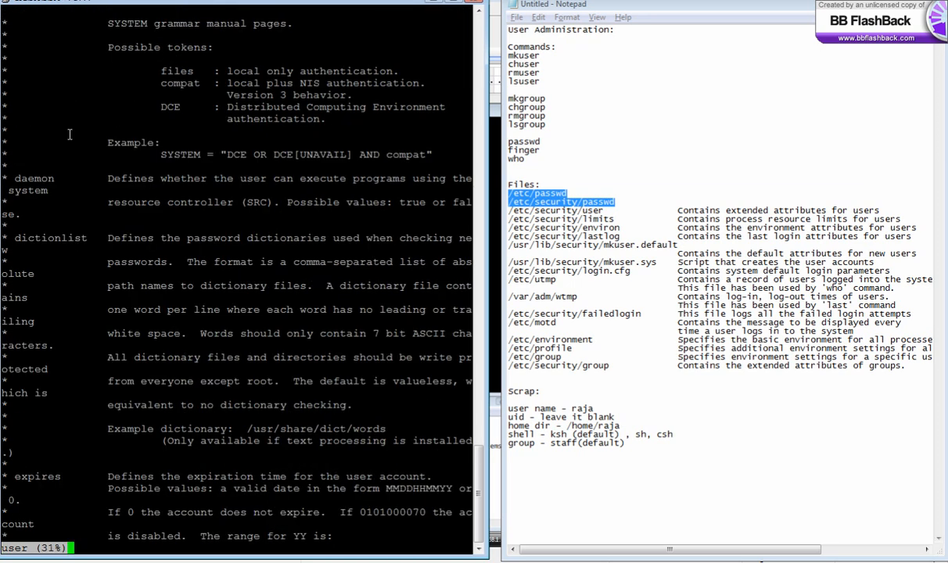
pyautogui.scroll(-3)
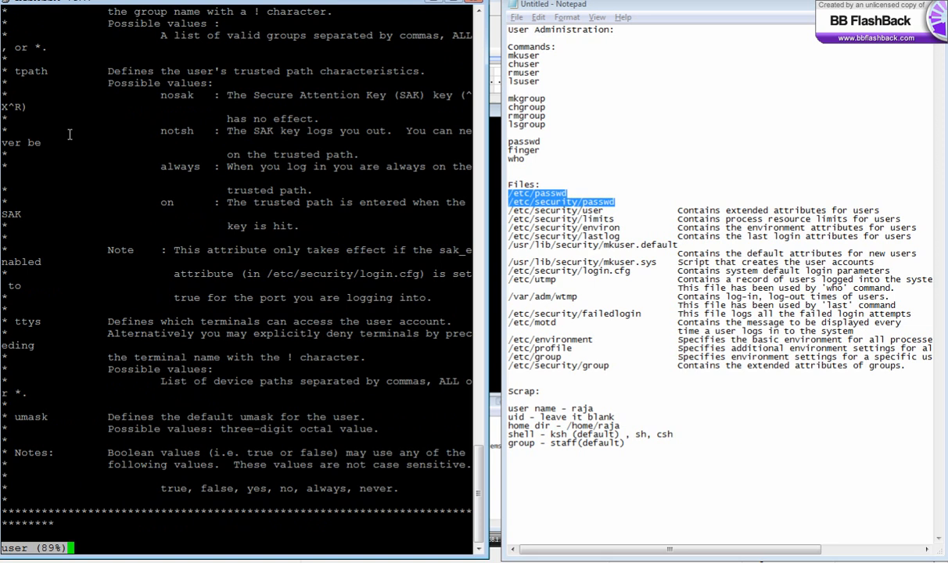
pyautogui.scroll(-3)
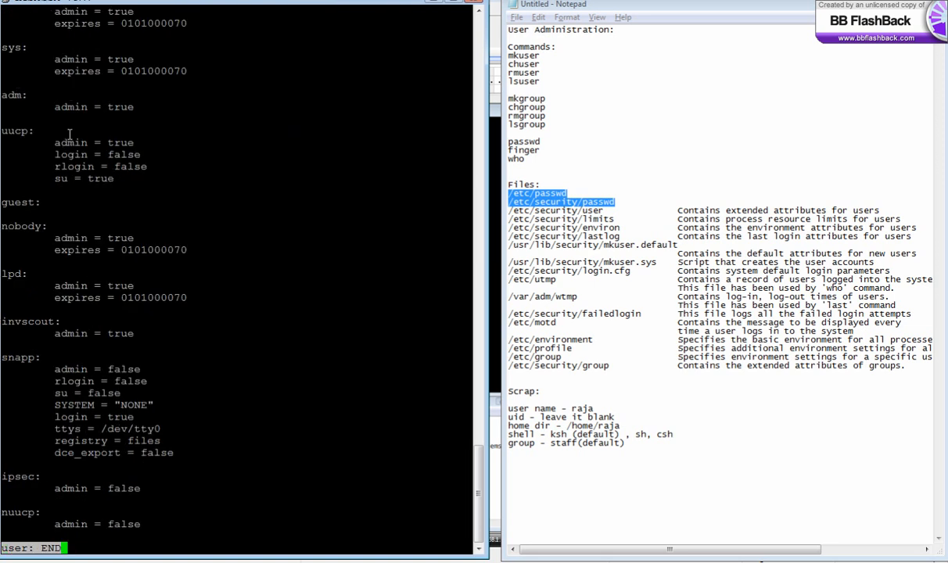
pyautogui.moveTo(117, 210)
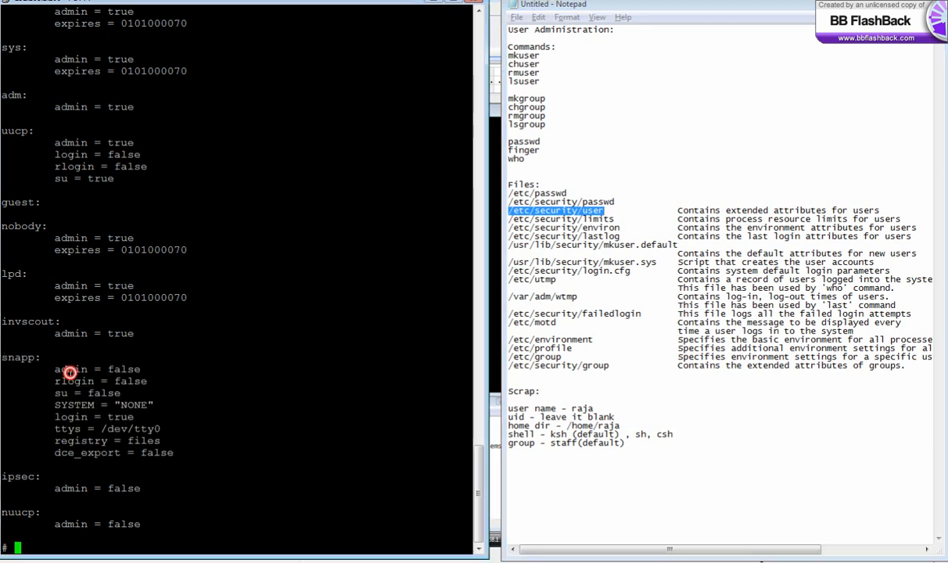
pyautogui.doubleClick(124, 370)
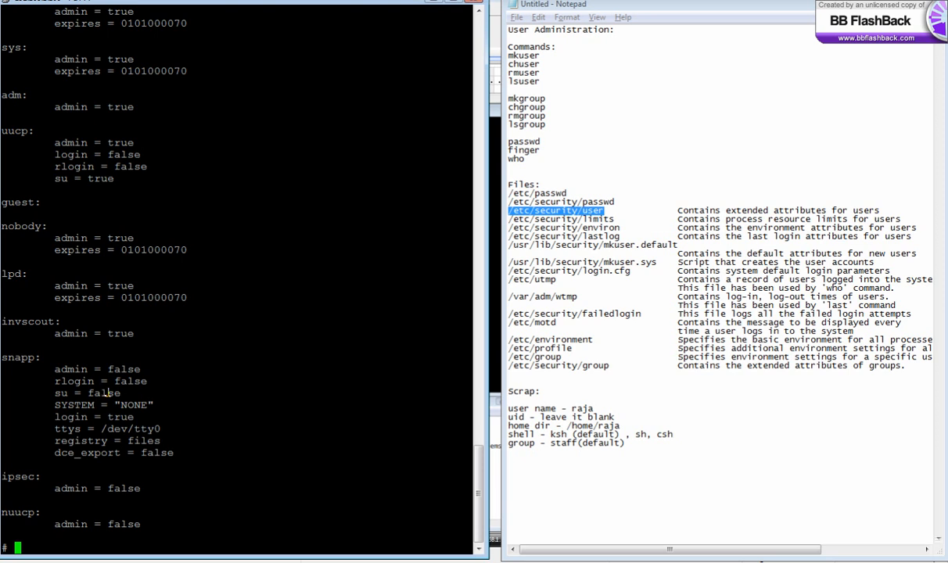
pyautogui.moveTo(103, 413)
pyautogui.write('more /etc/security/l')
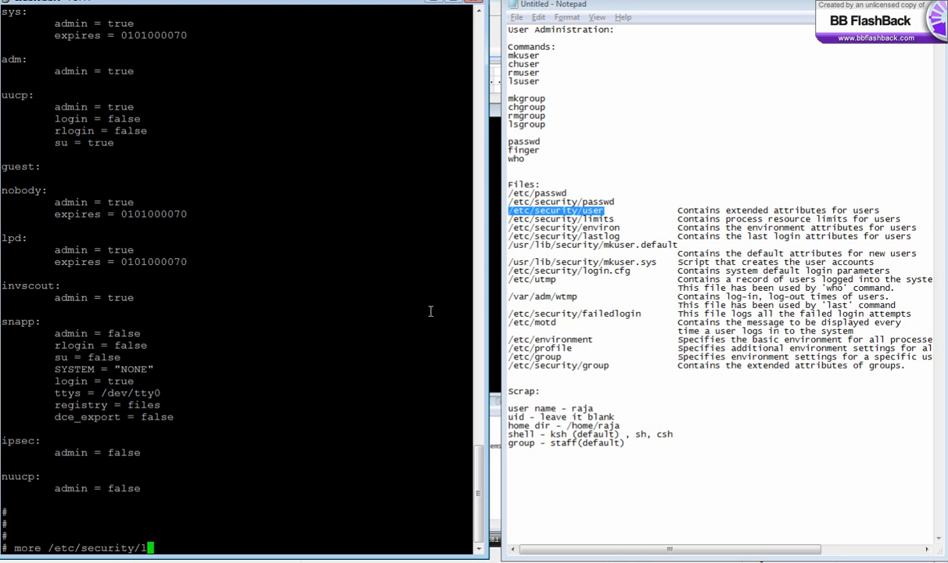
# Display /etc/security/limits with more, showing fsize = 2097151, nofiles = 2000 and empty user stanzas.
pyautogui.write('imits')
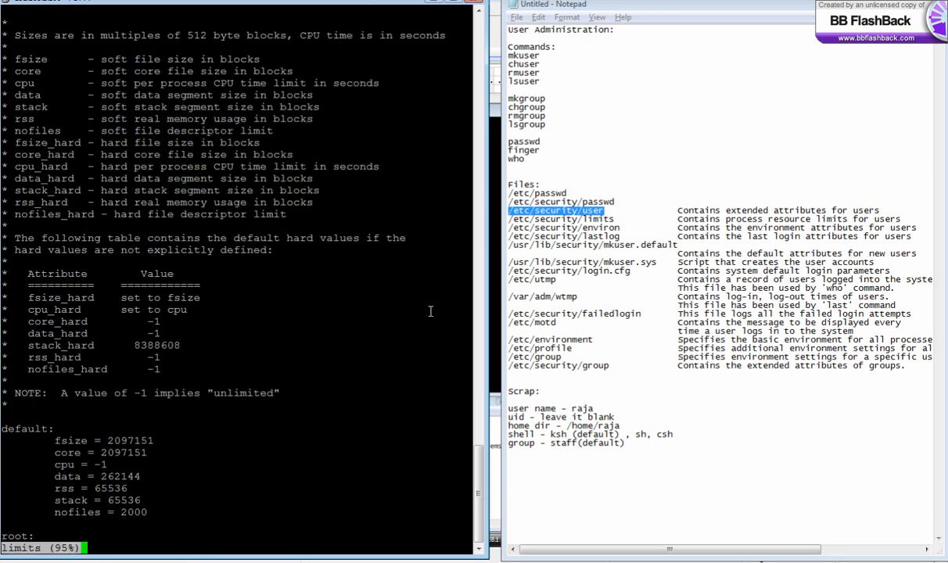
pyautogui.scroll(-3)
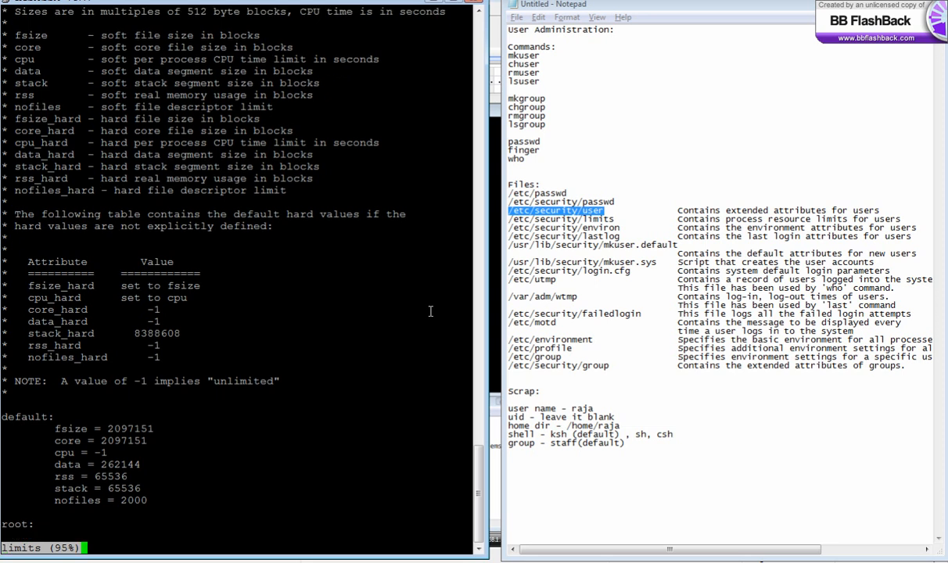
pyautogui.scroll(-3)
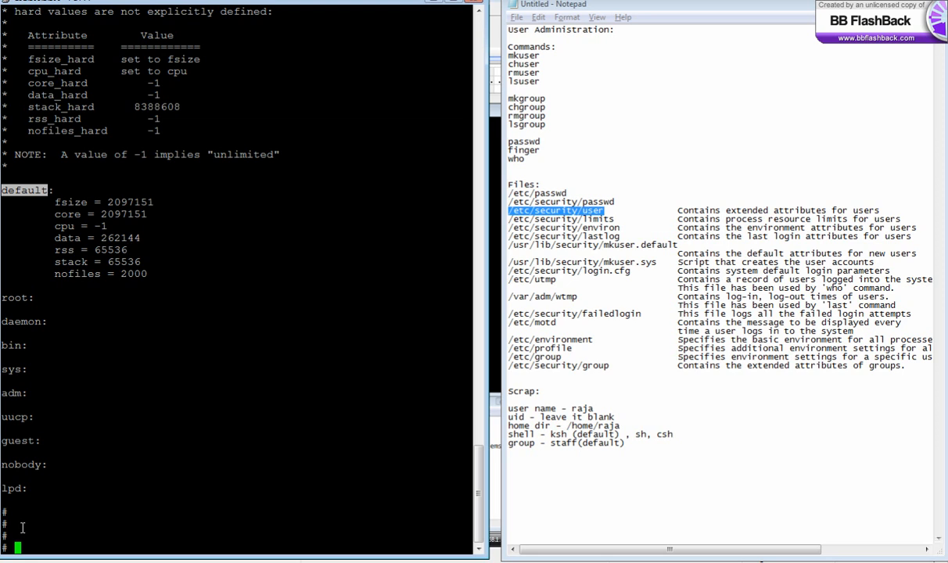
pyautogui.moveTo(113, 495)
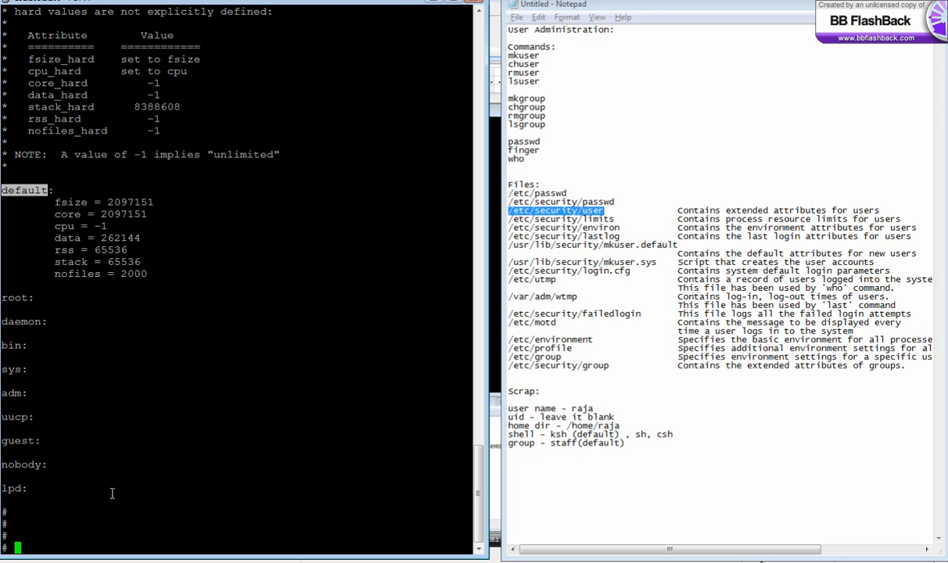
pyautogui.moveTo(117, 466)
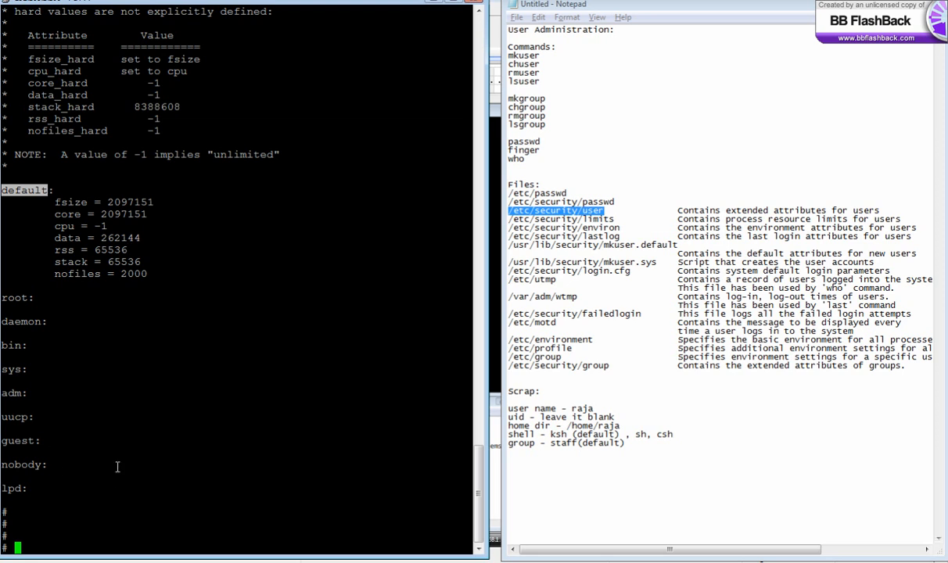
pyautogui.moveTo(97, 319)
pyautogui.write('more /')
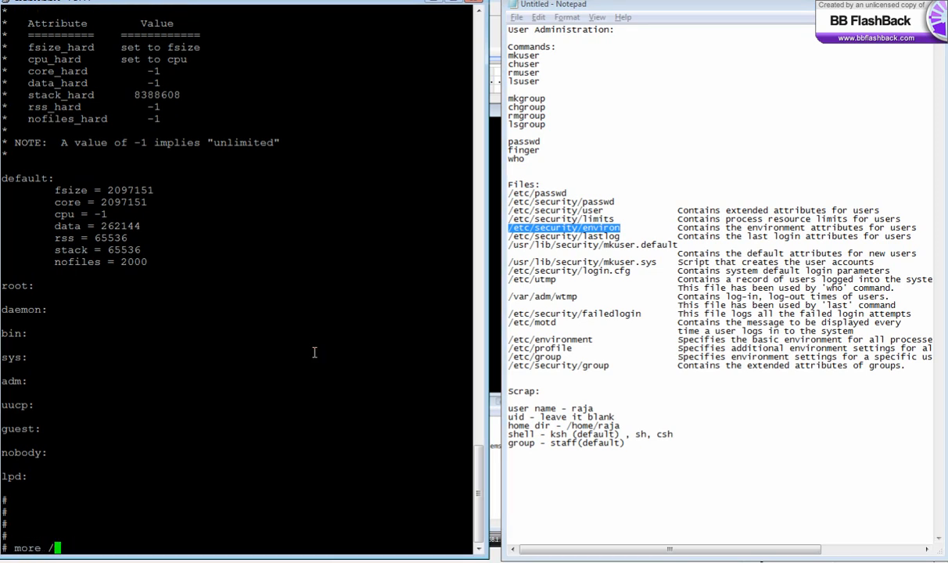
# List /etc/security/environ, revealing only empty stanzas for default, root, daemon and guest.
pyautogui.write('etc/security/environ')
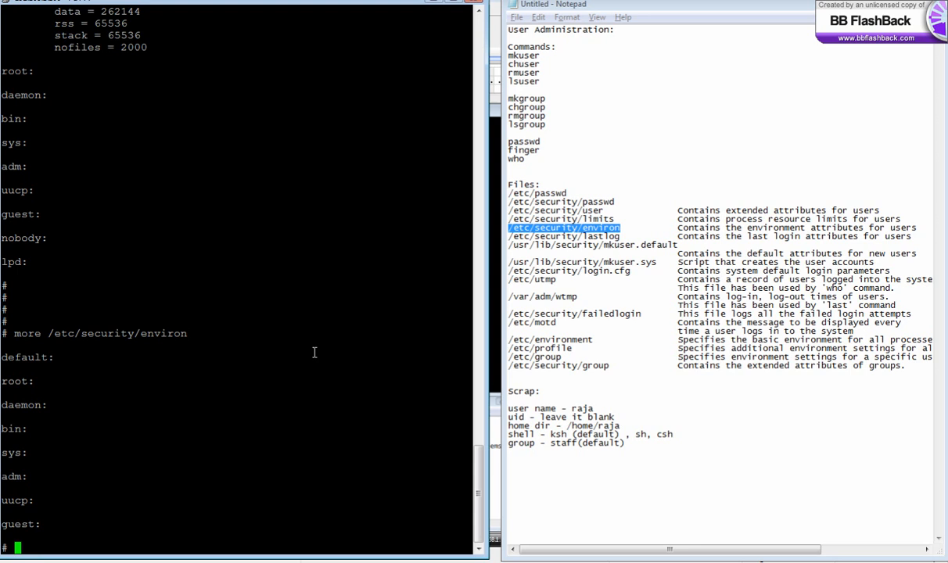
pyautogui.scroll(-3)
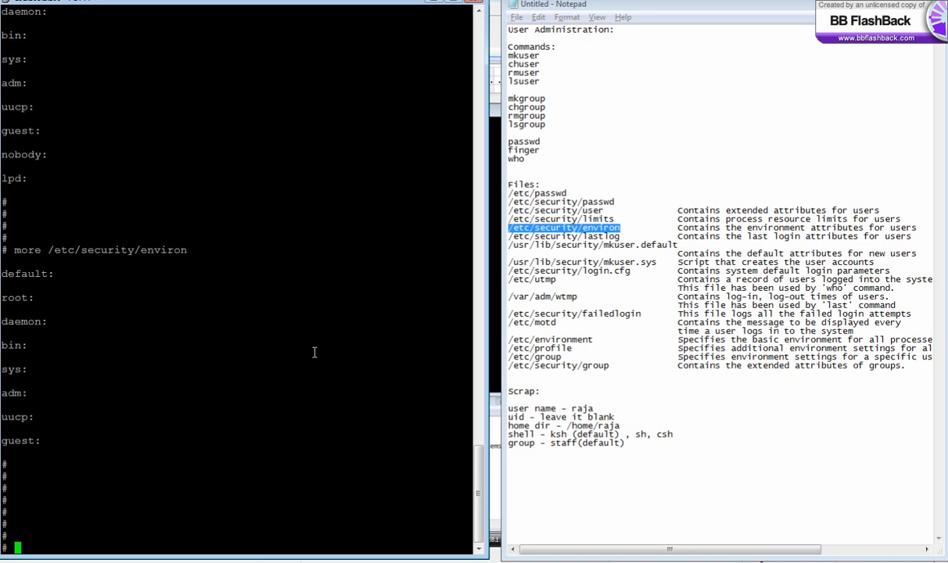
pyautogui.write('cat /e')
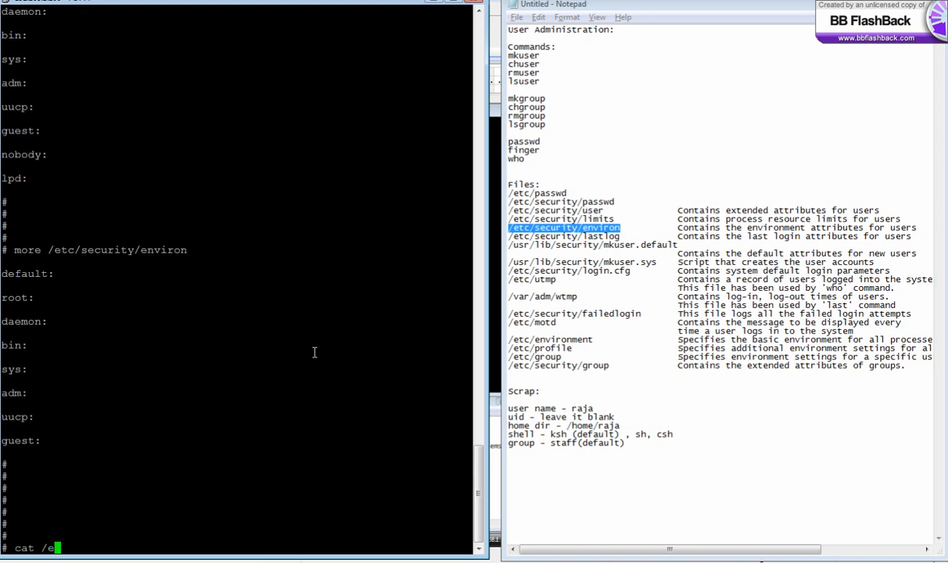
pyautogui.write('tc/')
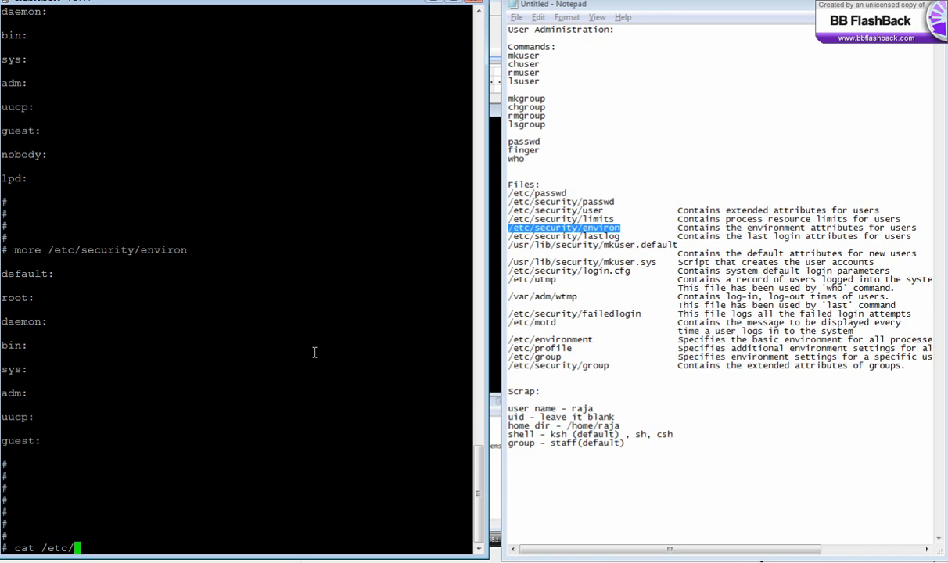
# Show /etc/environment and highlight the ODMDIR value /etc/objrepos among PATH, TZ and LANG.
pyautogui.write('environment')
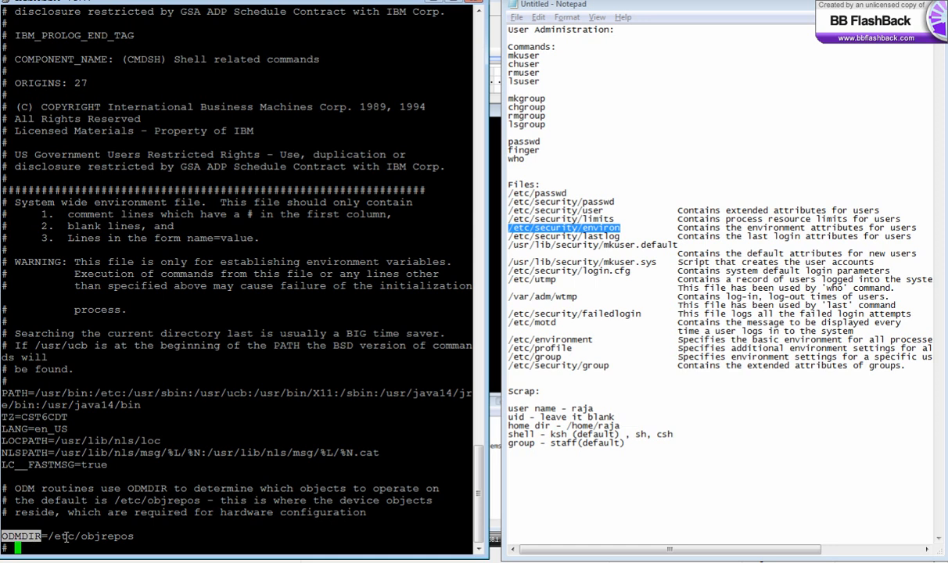
pyautogui.moveTo(47, 537); pyautogui.dragTo(133, 537)
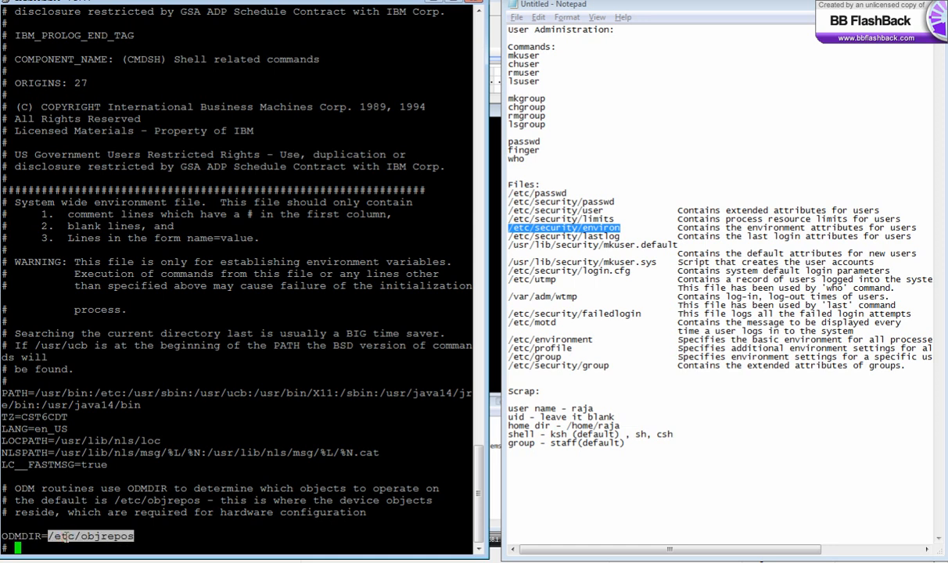
pyautogui.moveTo(341, 404)
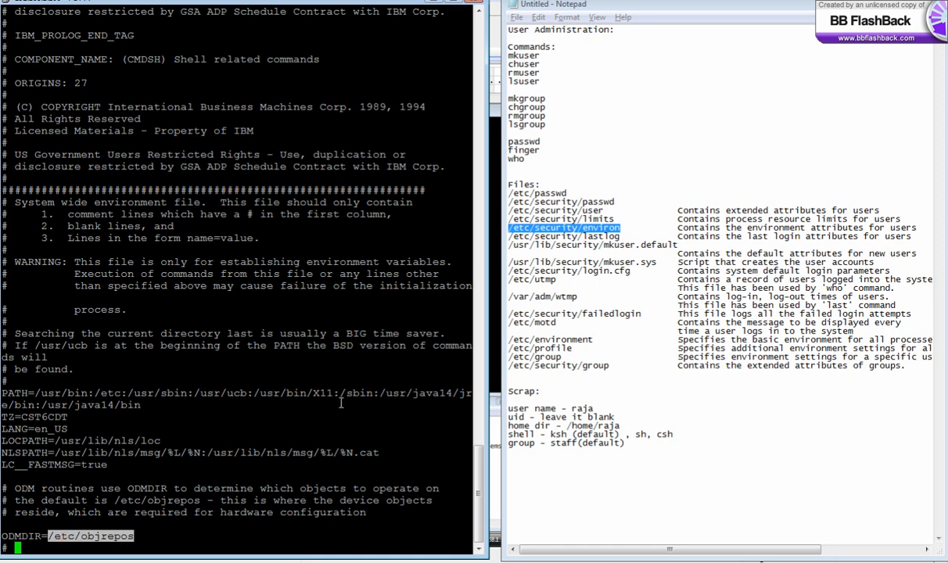
pyautogui.write('cat /etc/environment')
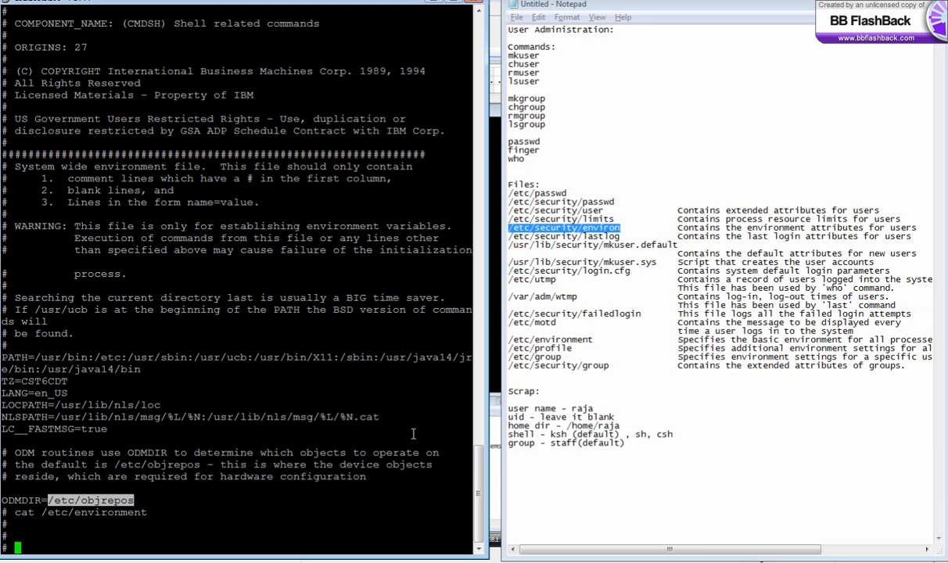
pyautogui.moveTo(573, 338)
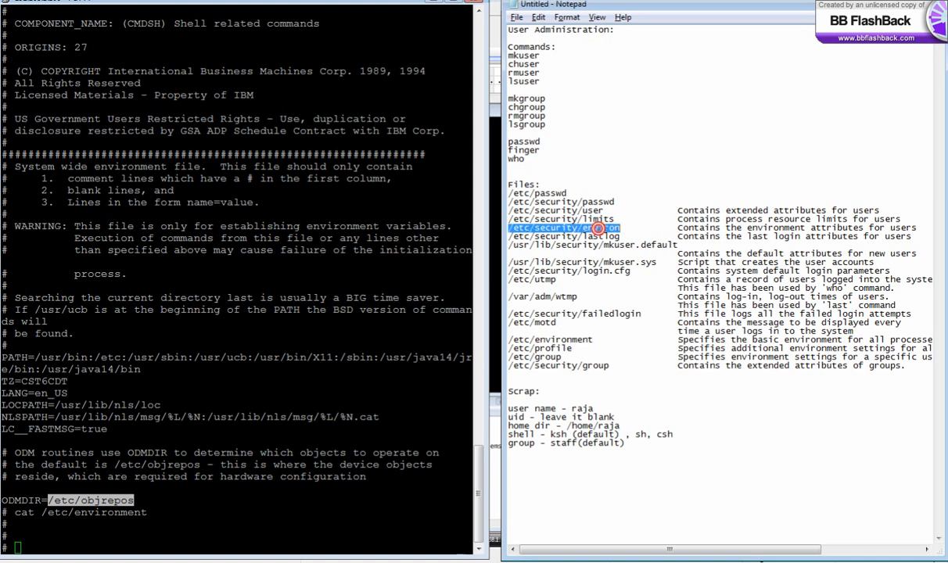
pyautogui.moveTo(562, 372)
pyautogui.write('c')
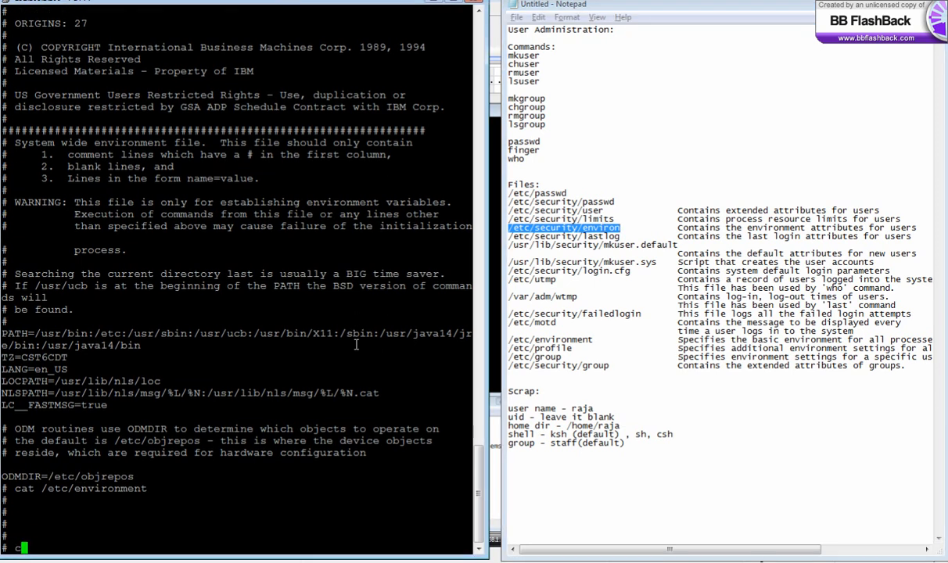
# Display /etc/profile, the system-wide login profile with MAILMSG, TERM and LOGNAME exports.
pyautogui.write('at /etc/')
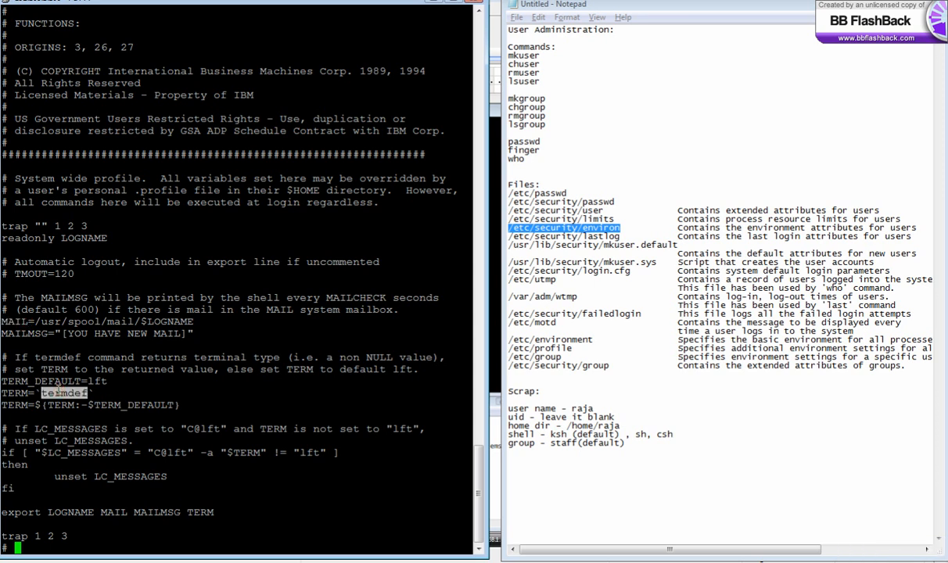
pyautogui.moveTo(96, 476)
pyautogui.write('$HOME')
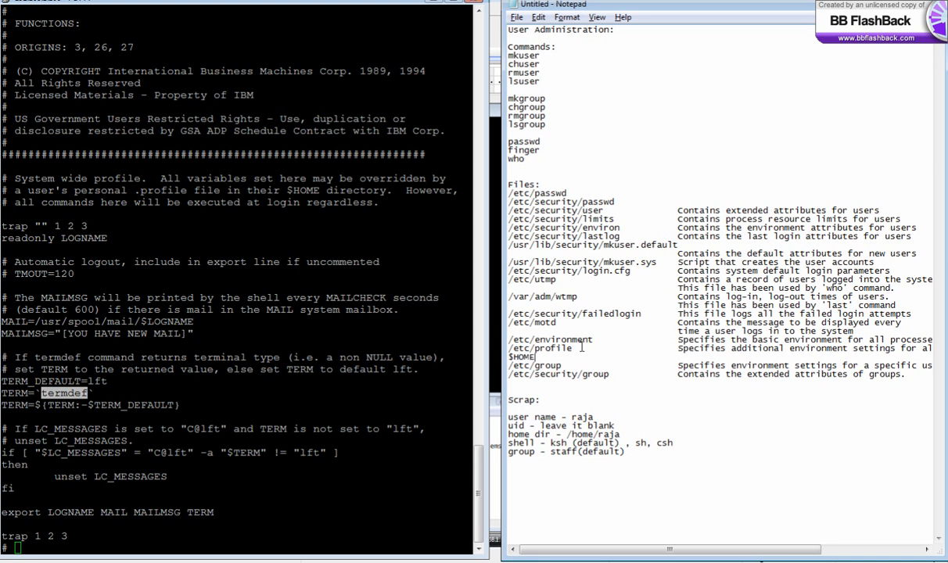
# Add $HOME/.profile as a user-specific file to the Notepad notes and begin creating user raja.
pyautogui.write('/.profile                user specific')
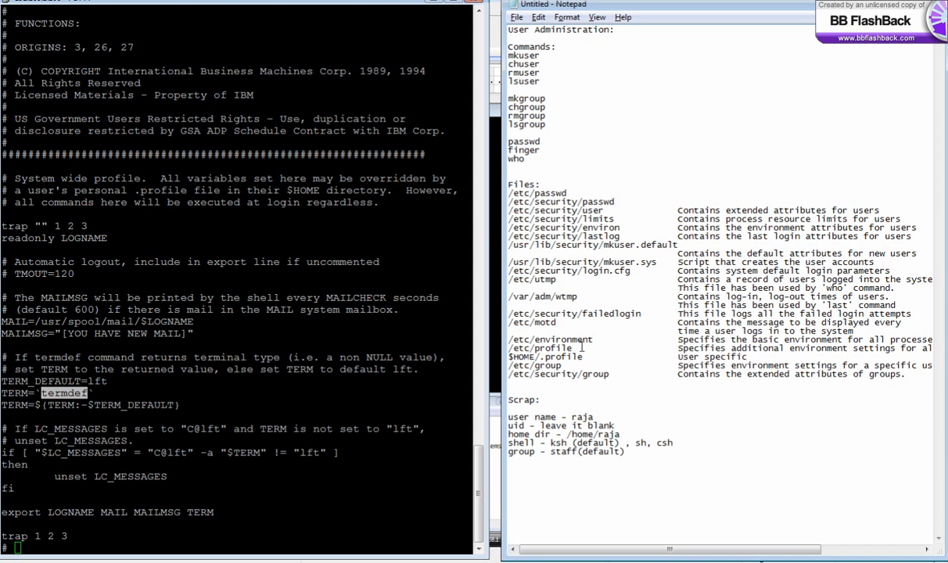
pyautogui.write('mkdu')
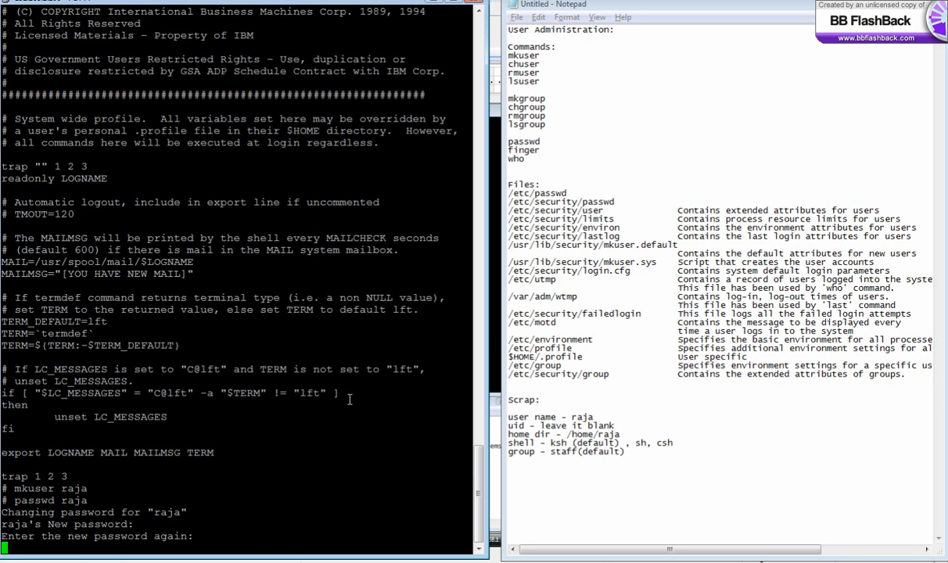
# Switch to user raja and list the home directory, highlighting .profile and .sh_history owned by raja.
pyautogui.write('su - raja')
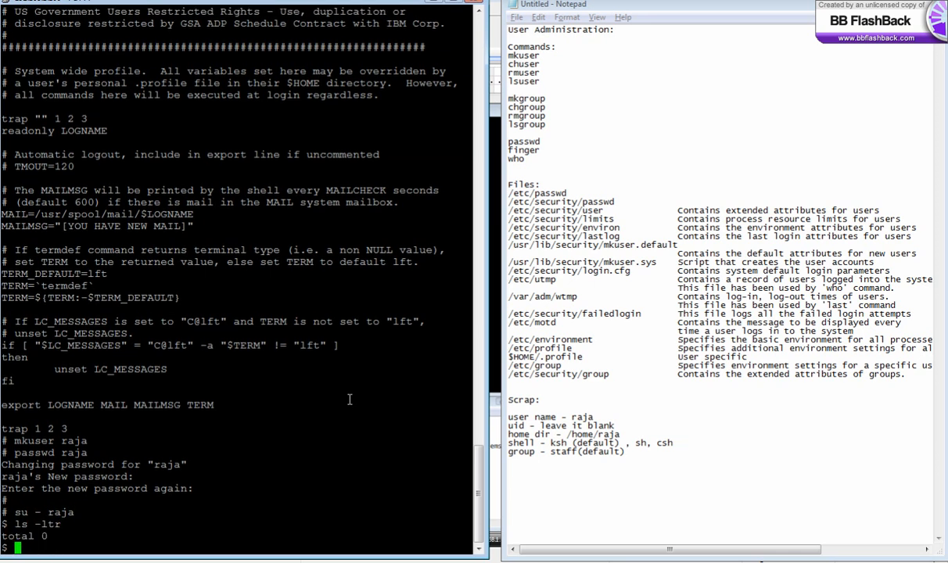
pyautogui.write('ls -tlra')
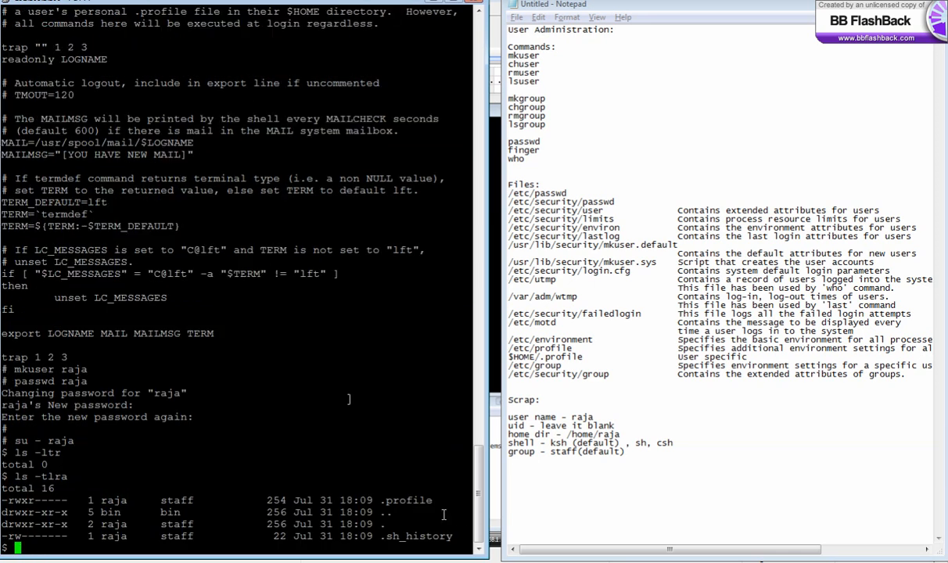
pyautogui.doubleClick(407, 501)
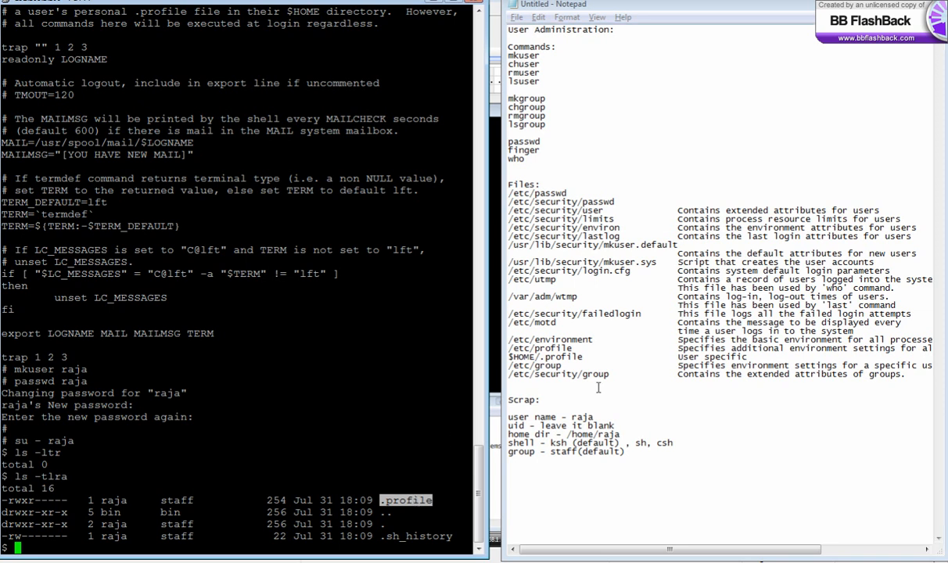
pyautogui.doubleClick(536, 348)
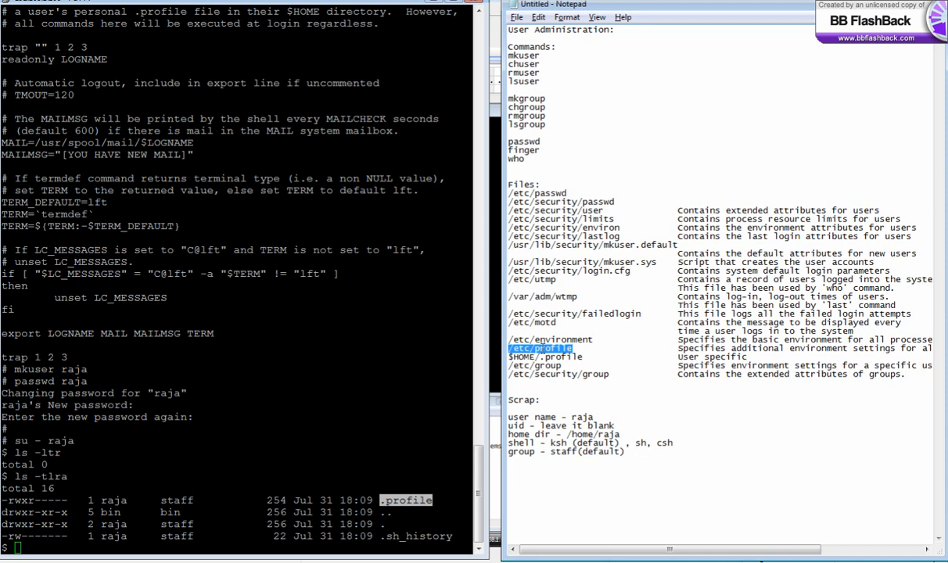
pyautogui.moveTo(404, 470)
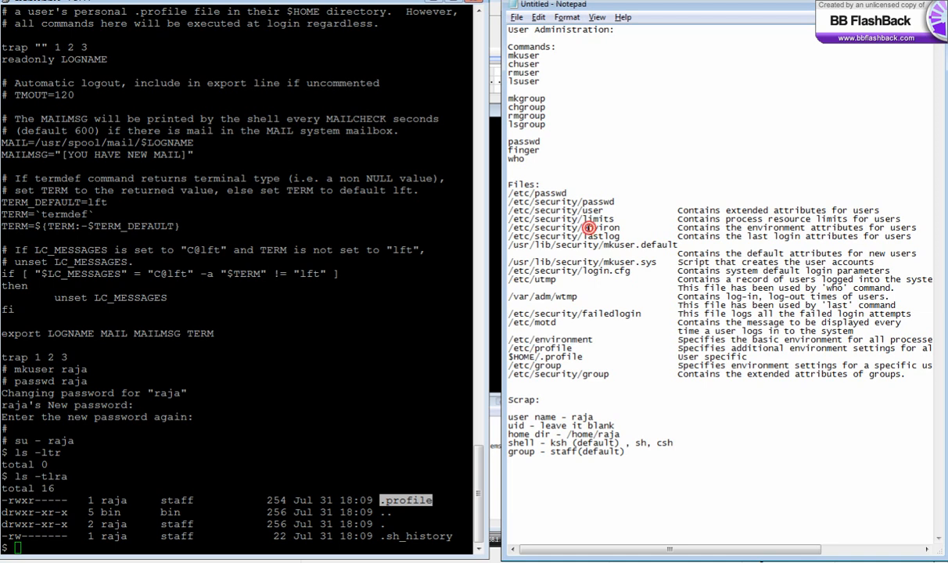
pyautogui.doubleClick(565, 227)
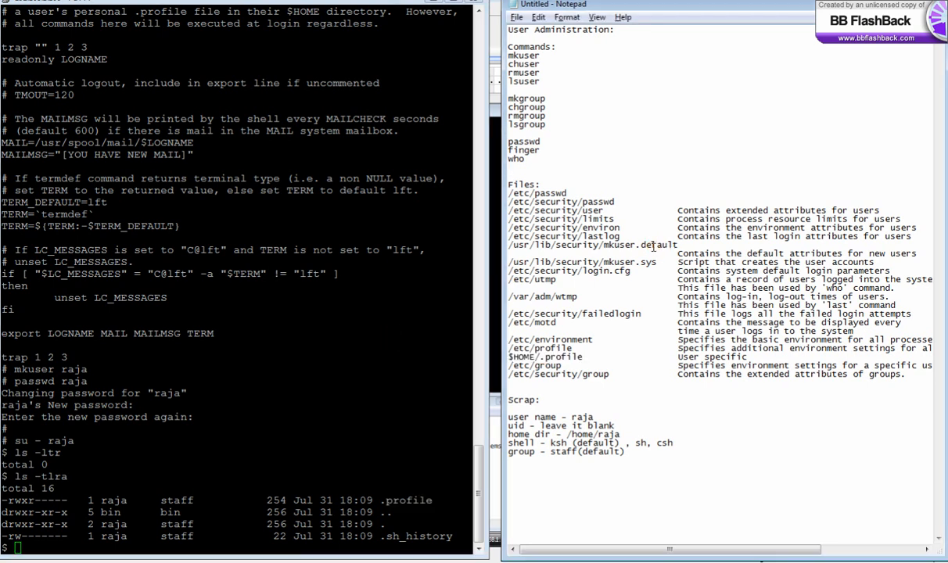
pyautogui.moveTo(509, 247)
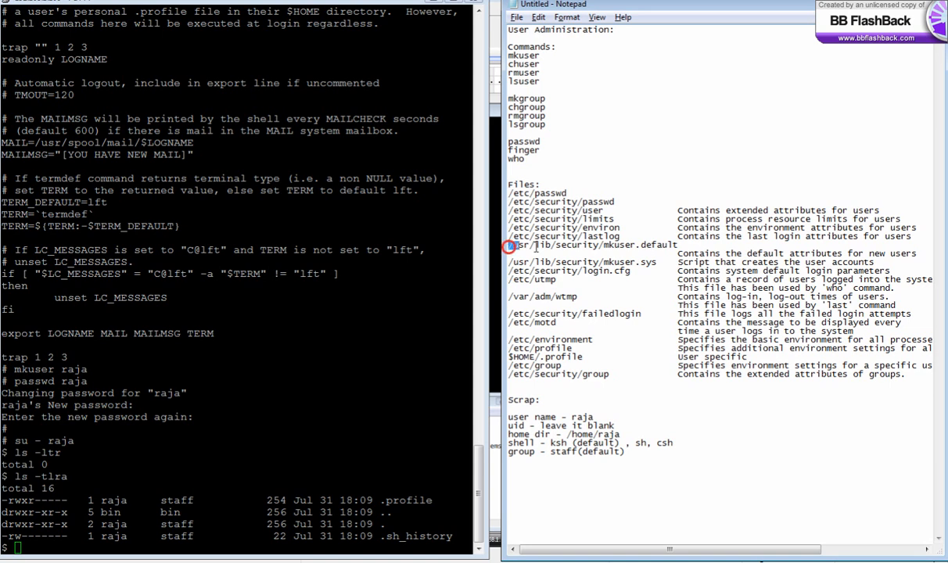
# Highlight mkuser.default in the notes, attempt to cat it as raja, then exit back to root.
pyautogui.moveTo(509, 244); pyautogui.dragTo(880, 263)
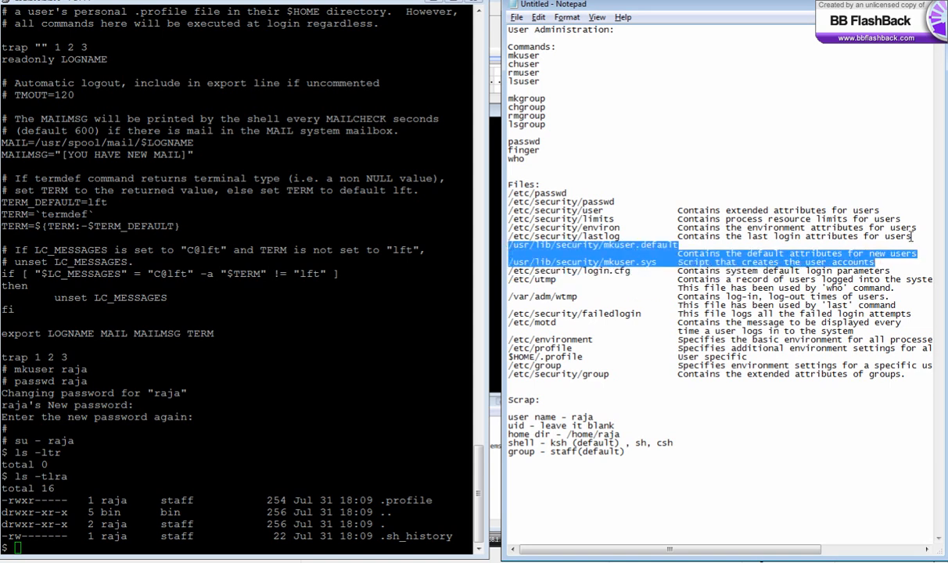
pyautogui.moveTo(598, 286)
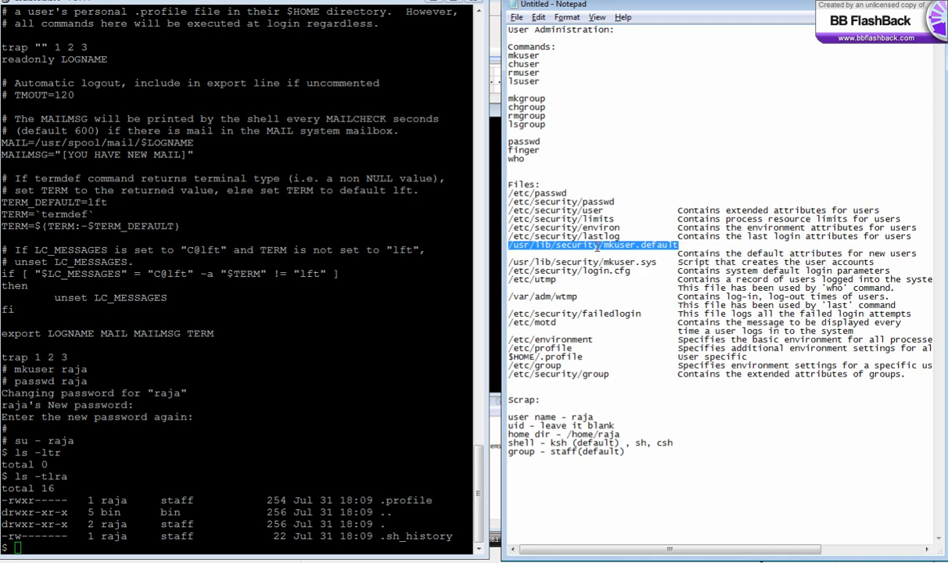
pyautogui.write('cat /usr/lib/security/mkuser.default')
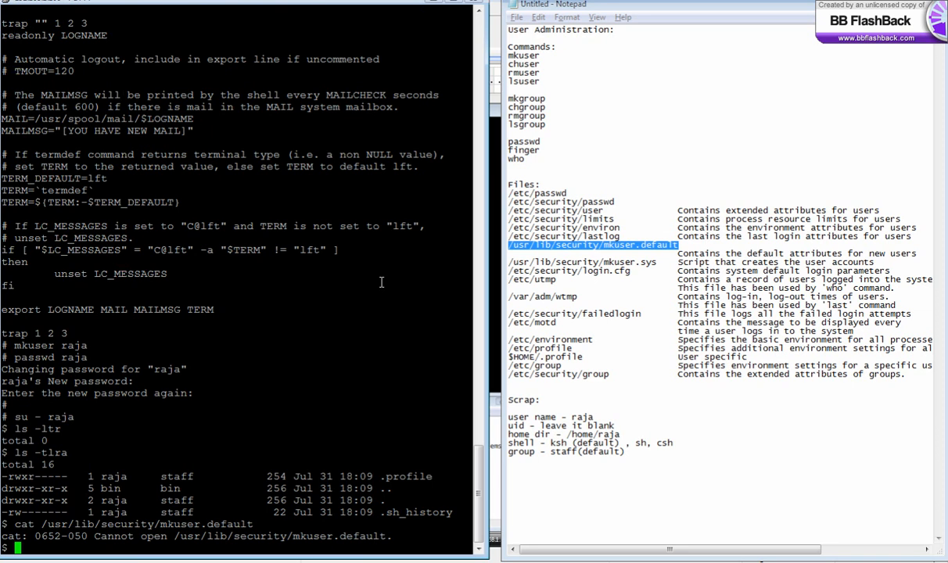
pyautogui.write('exit')
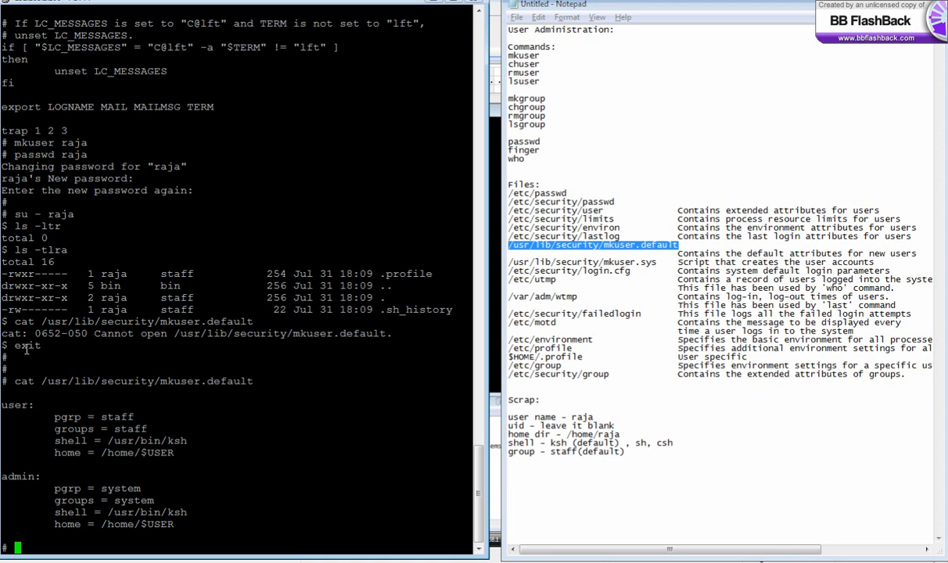
pyautogui.moveTo(25, 388)
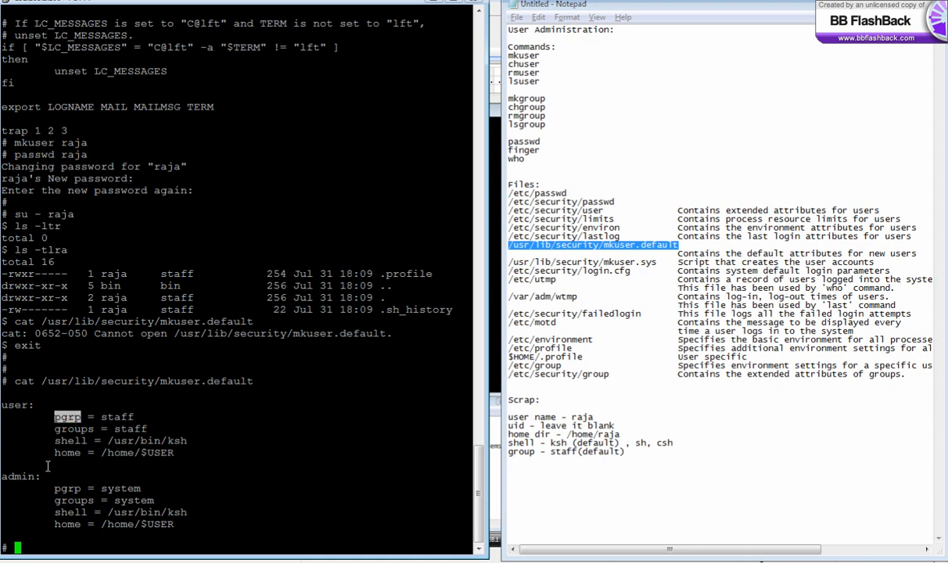
pyautogui.moveTo(123, 500)
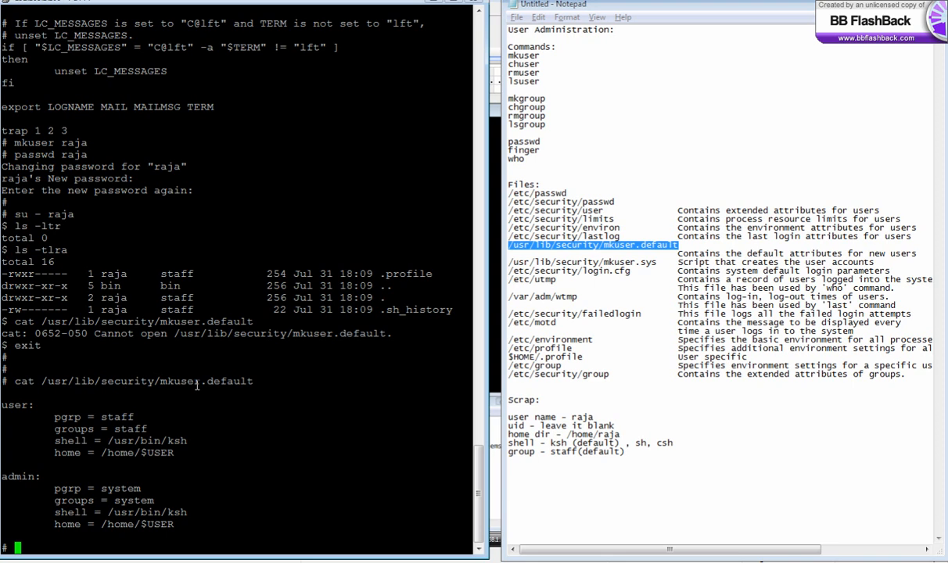
# Grab the /usr/lib/security/mkuser.default path from the previous command for reuse.
pyautogui.doubleClick(158, 454)
pyautogui.write('cat /usr/lib/security/mkuser.defau')
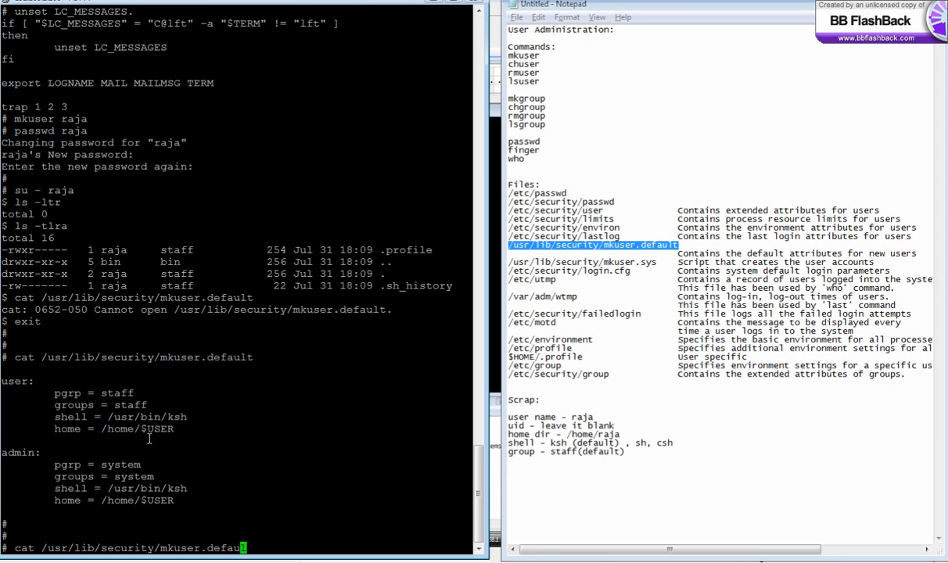
# Page through /usr/lib/security/mkuser.sys, reaching the home-directory creation and default .profile copy.
pyautogui.press('BackSpace')
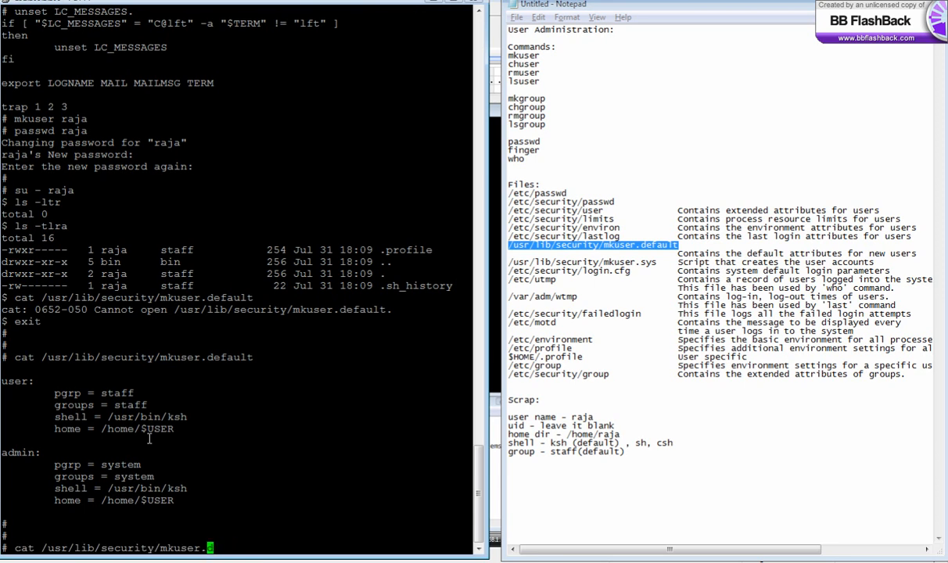
pyautogui.write('sys')
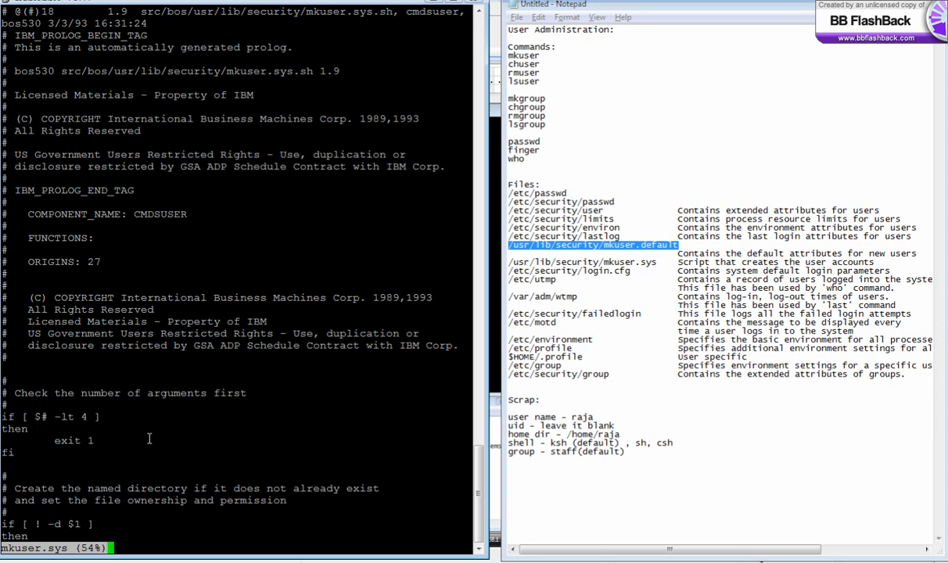
pyautogui.scroll(-3)
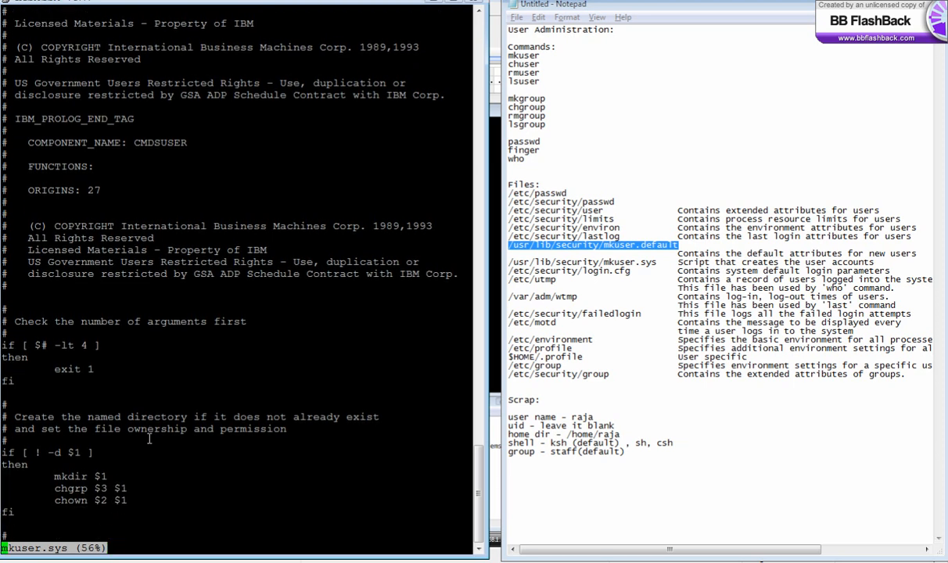
pyautogui.scroll(-3)
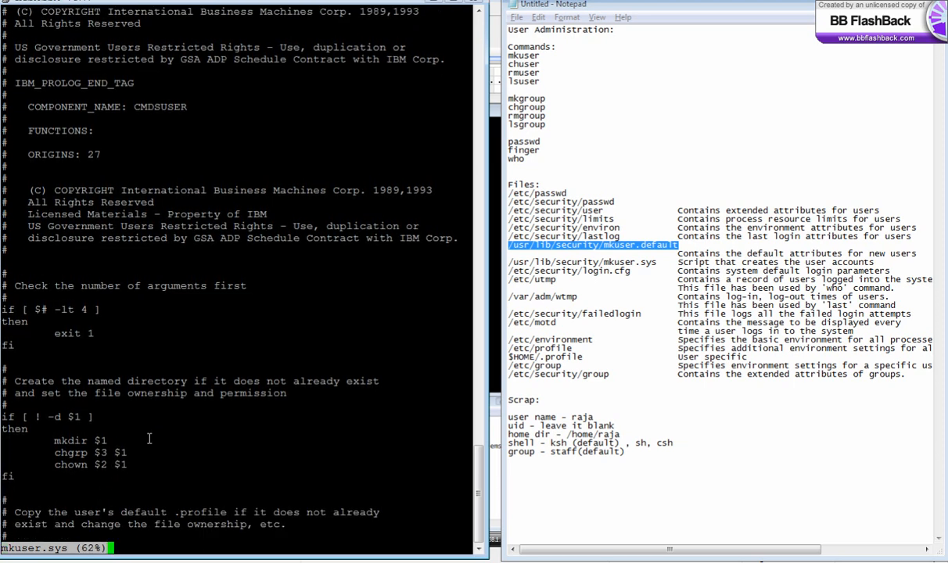